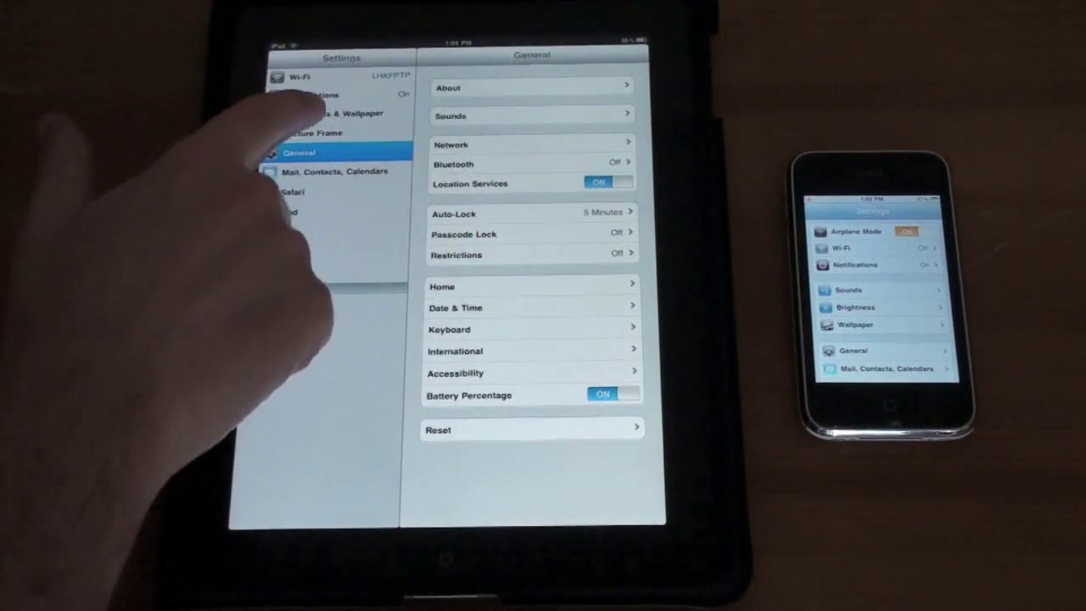
- Open Brightness & Wallpaper and bring up the wallpaper image choices
{"action": "left_click", "coordinate": [335, 113]}
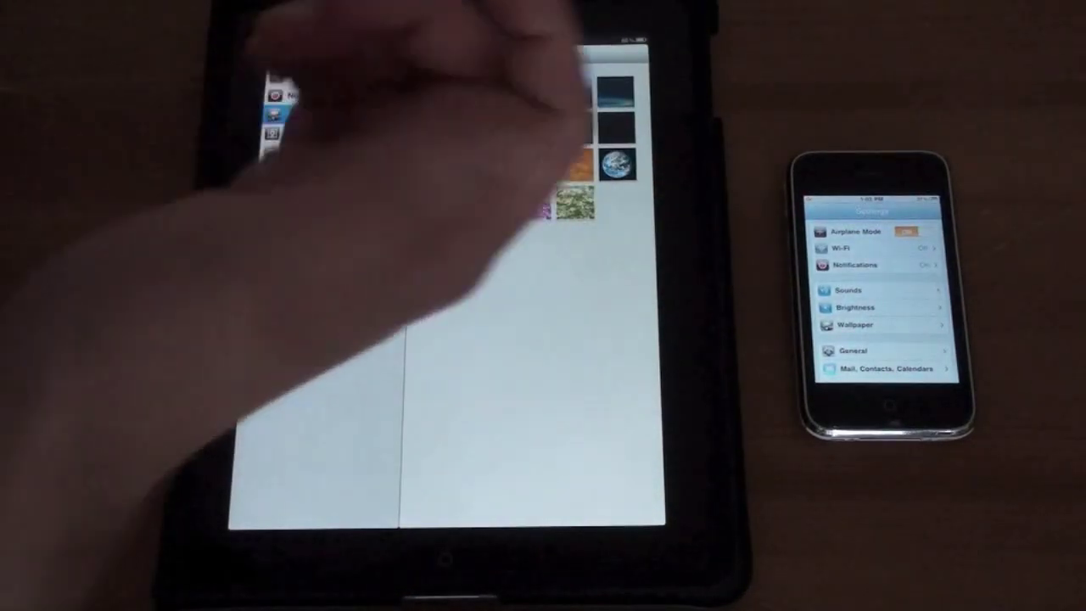
{"action": "left_click", "coordinate": [614, 163]}
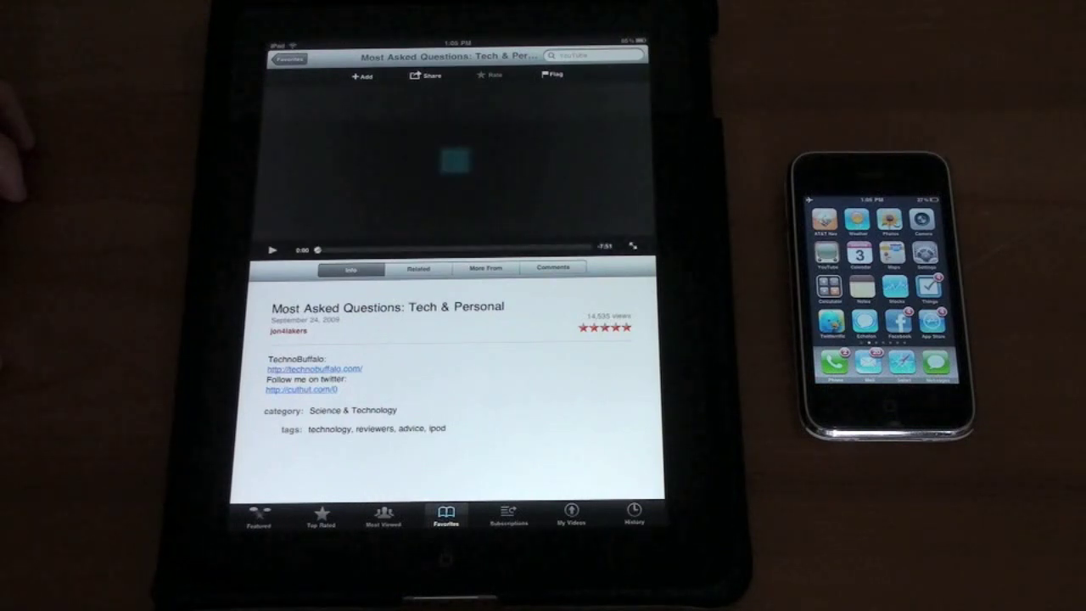
- Open the 'Most Asked Questions: Tech & Personal' favourite video with its info details
{"action": "left_click", "coordinate": [271, 250]}
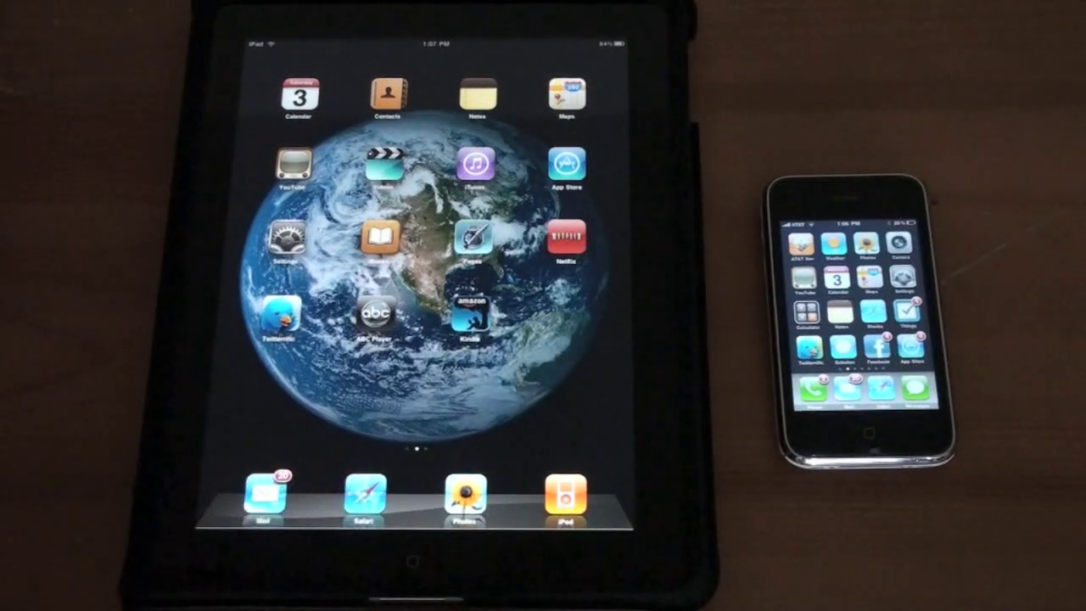
- Launch Mobile Safari from the iPad dock
{"action": "left_click", "coordinate": [366, 505]}
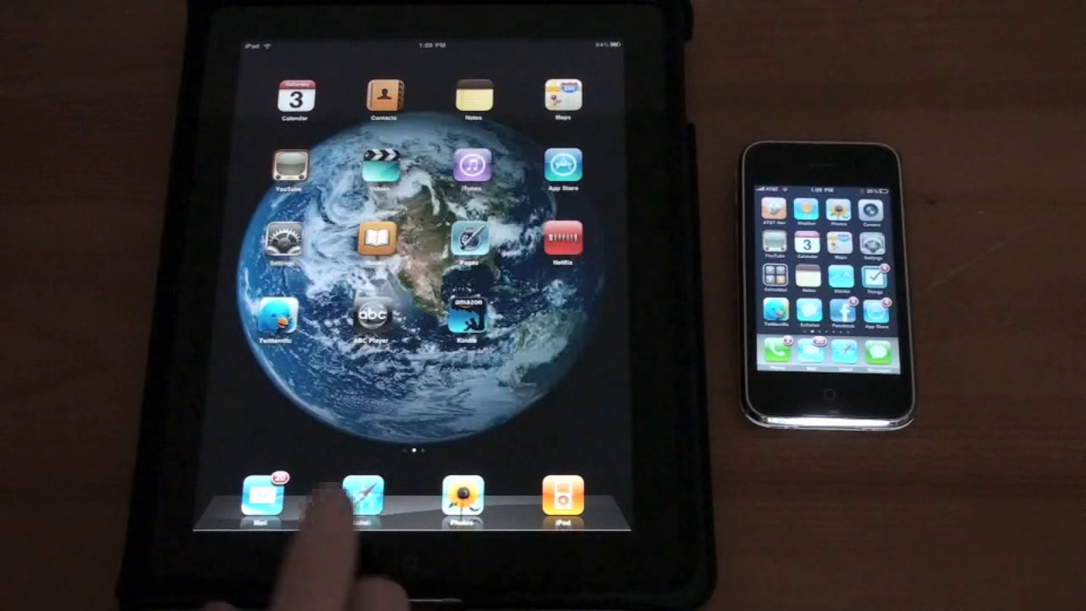
- Open the YouTube Service message about the 'big knife' and scroll through it
{"action": "left_click", "coordinate": [254, 492]}
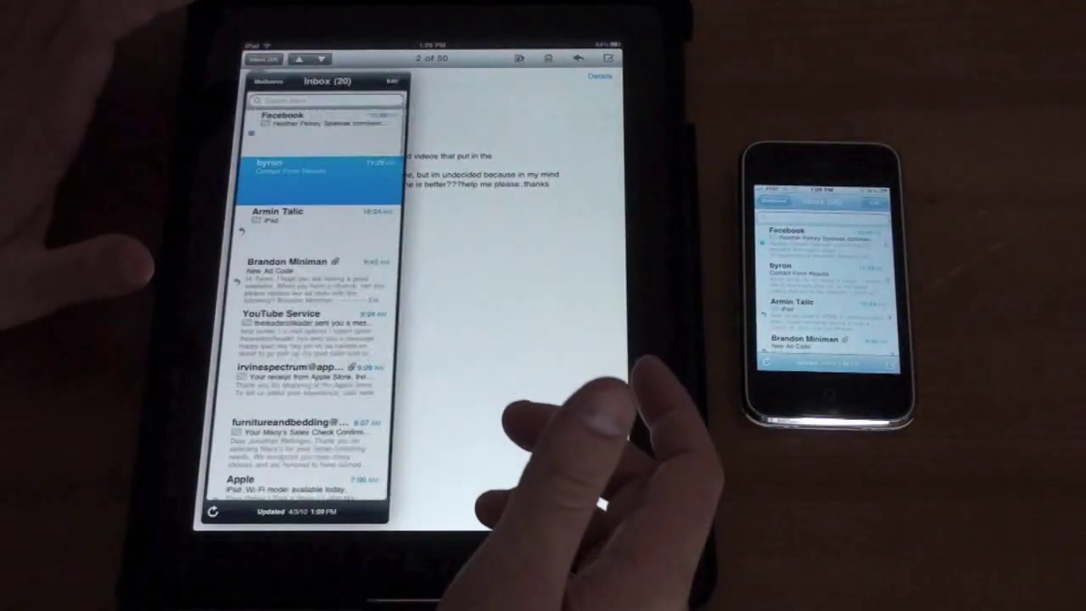
{"action": "scroll", "scroll_direction": "down", "scroll_amount": 3}
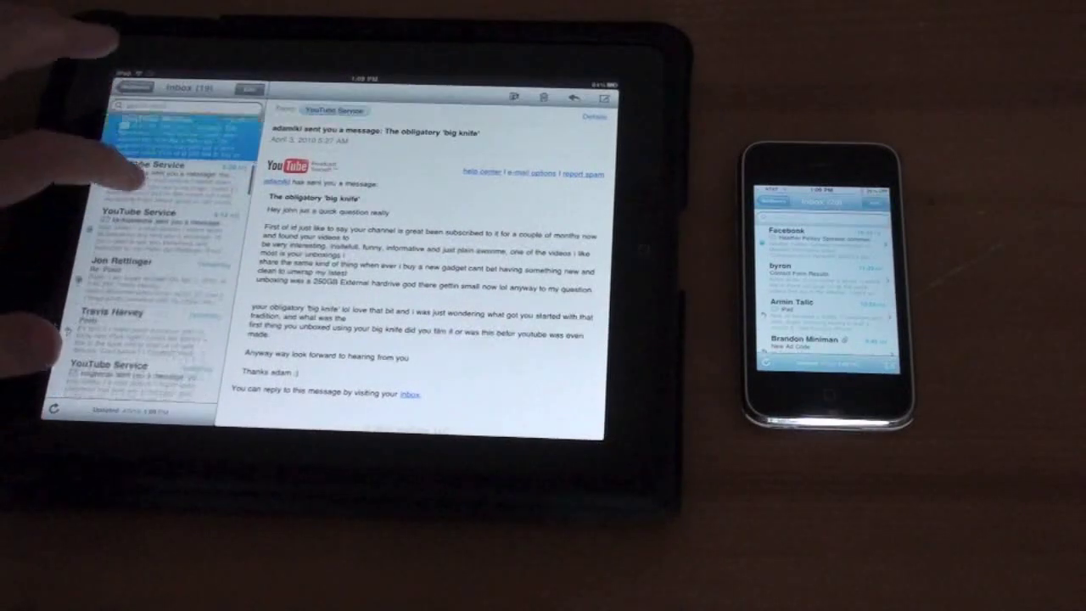
{"action": "scroll", "scroll_direction": "down", "scroll_amount": 3}
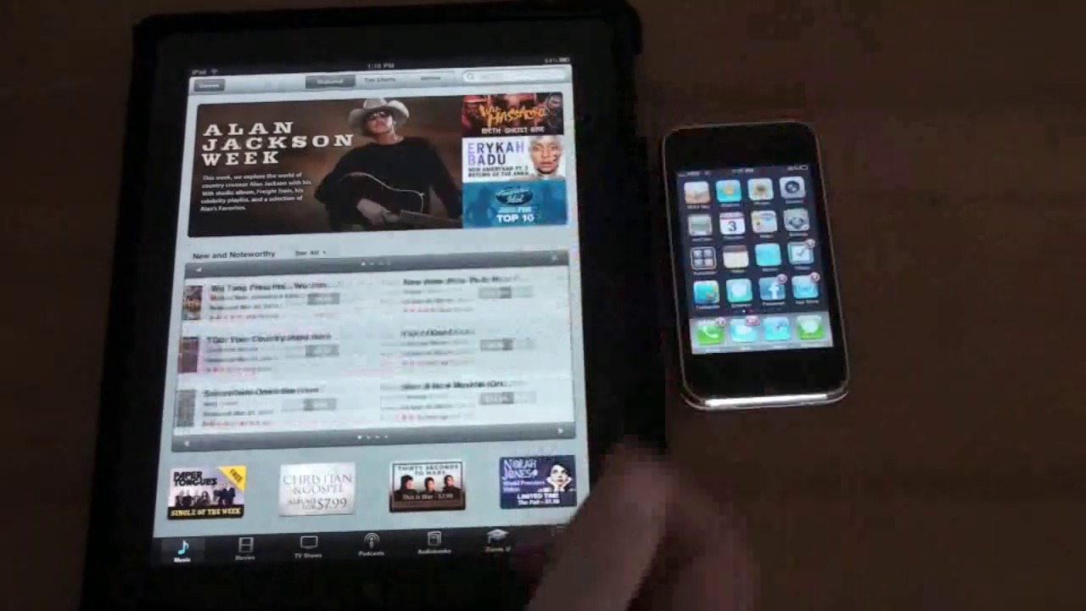
- Launch iTunes on the iPad to the Featured Music page with Alan Jackson Week
{"action": "left_click", "coordinate": [243, 553]}
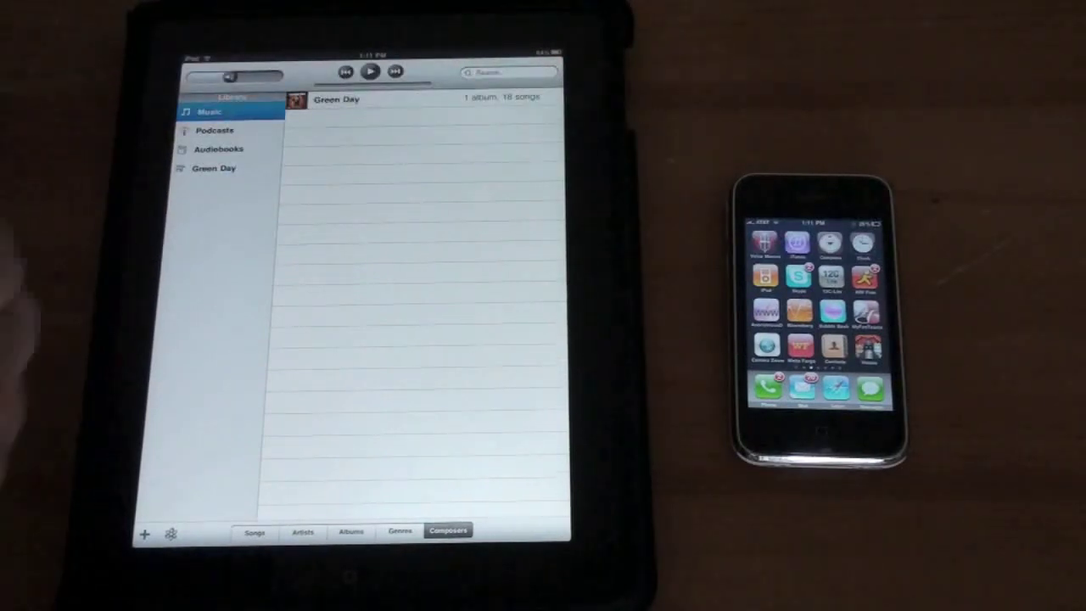
- Show the iPod music library by Composers, listing the Green Day album
{"action": "left_click", "coordinate": [218, 150]}
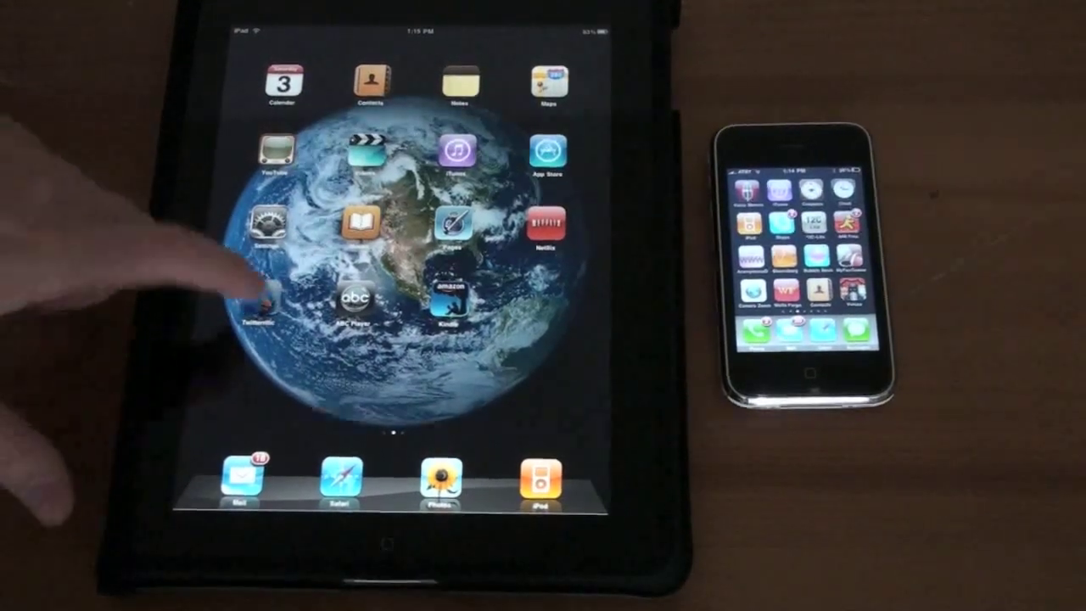
- Launch Twitterrific on the iPad to view the TechnoBuffalo and techGuy4Life timeline
{"action": "left_click", "coordinate": [267, 301]}
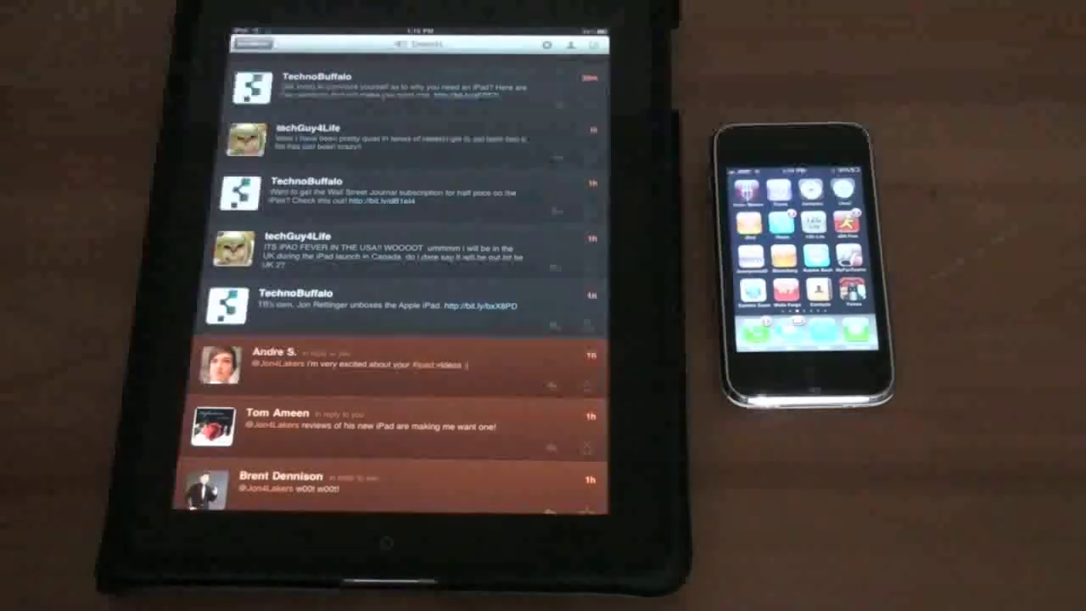